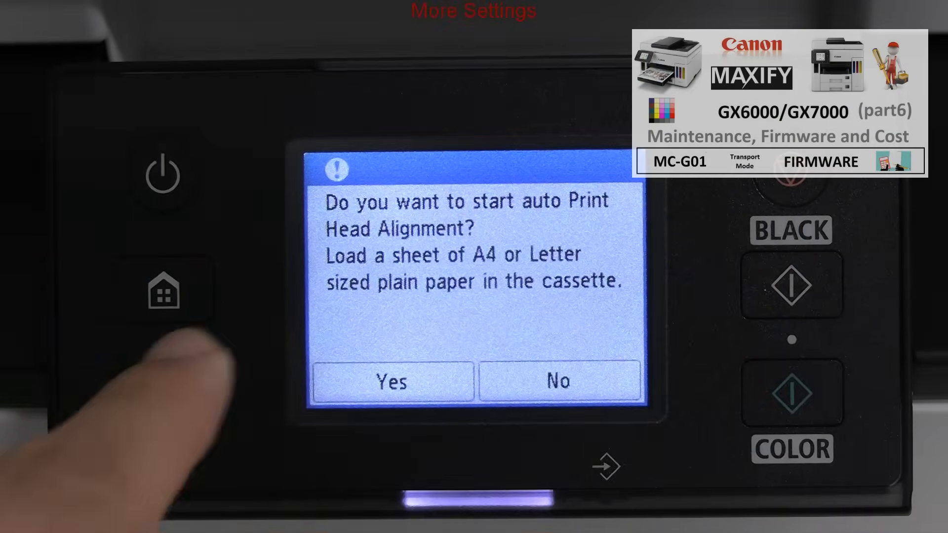
Step: Leave the auto Print Head Alignment prompt and show the Maintenance menu entries
{"action": "left_click", "coordinate": [557, 381]}
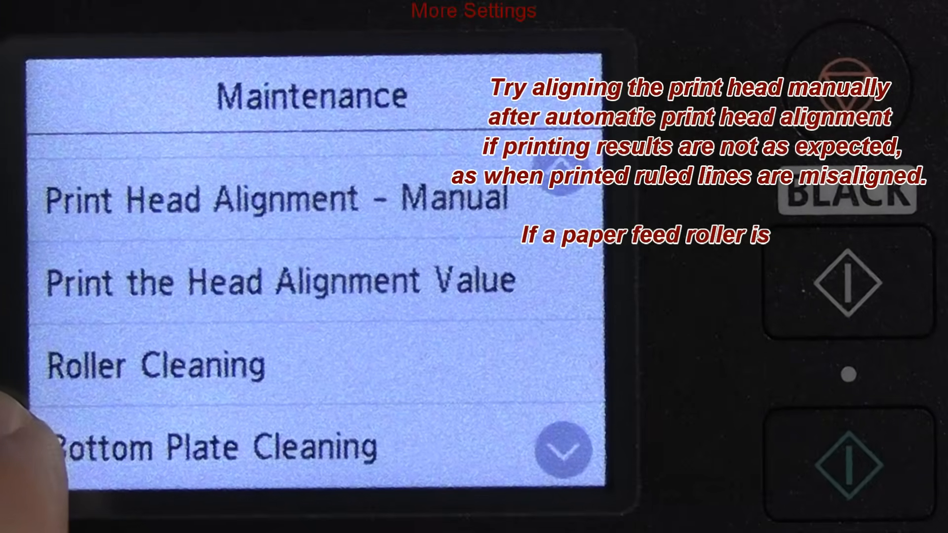
{"action": "left_click", "coordinate": [562, 449]}
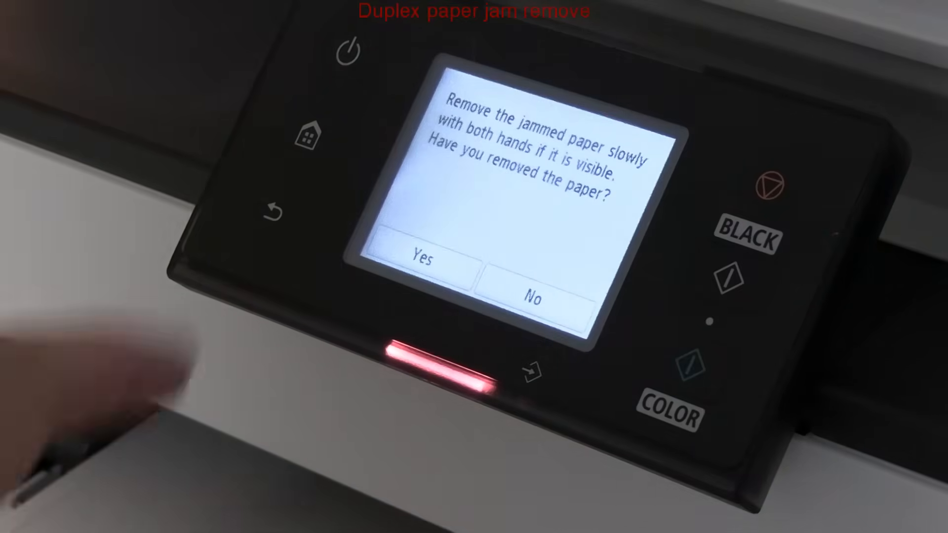
Step: Answer Yes to the 'Have you removed the paper?' jam prompt
{"action": "left_click", "coordinate": [421, 256]}
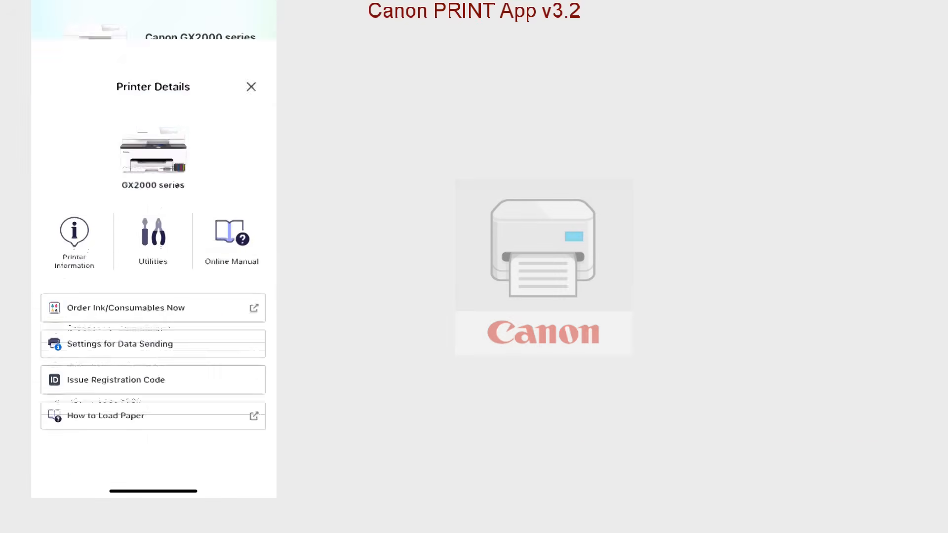
Step: From Printer Details, enter Utilities, accept the secure redirect and submit the admin password
{"action": "scroll", "scroll_direction": "up", "scroll_amount": 3}
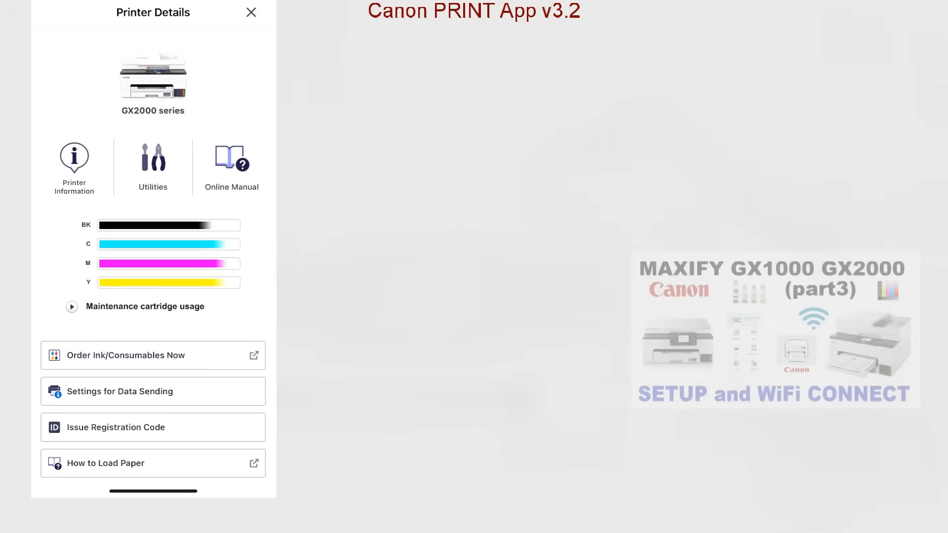
{"action": "left_click", "coordinate": [72, 307]}
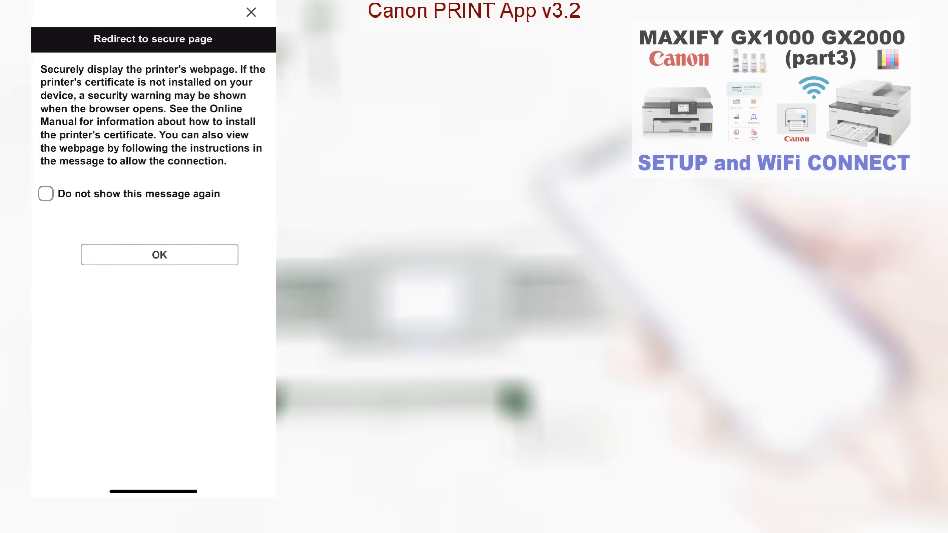
{"action": "left_click", "coordinate": [159, 254]}
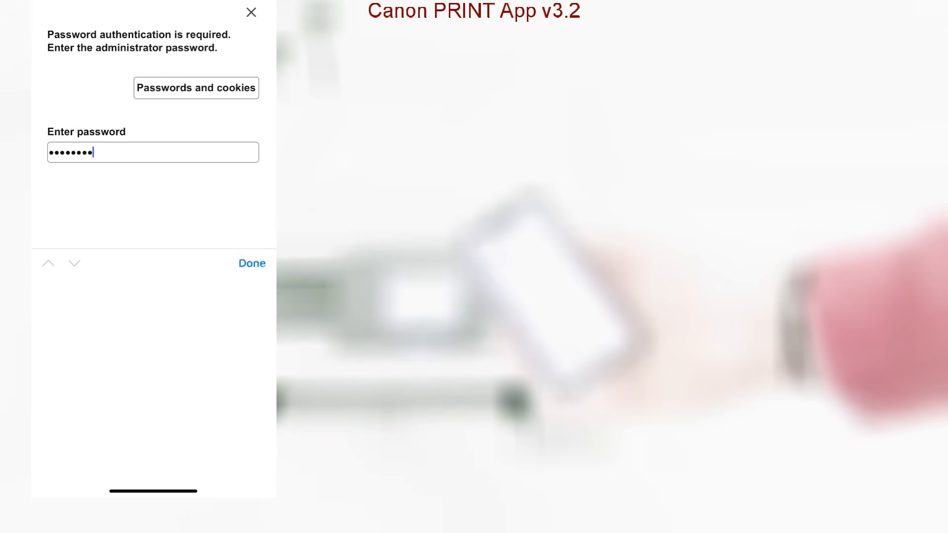
{"action": "left_click", "coordinate": [252, 264]}
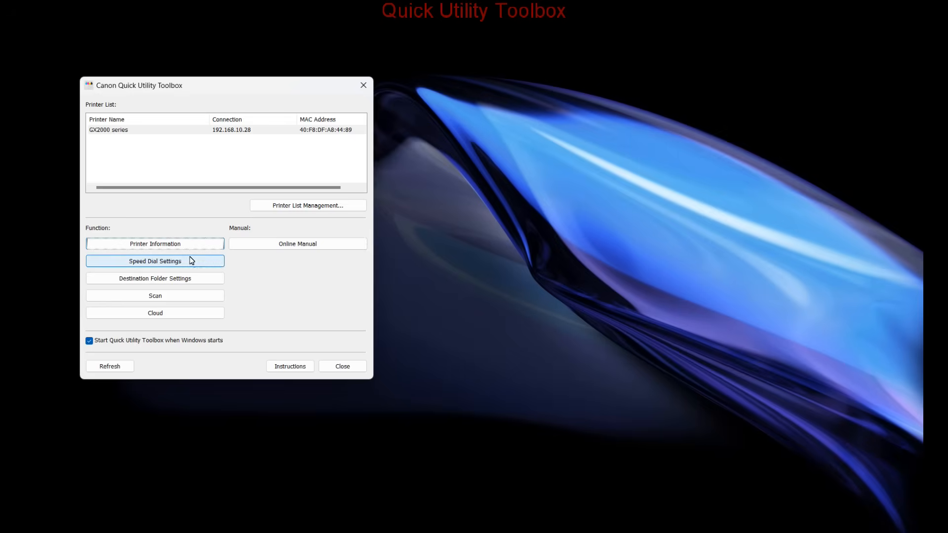
{"action": "mouse_move", "coordinate": [155, 243]}
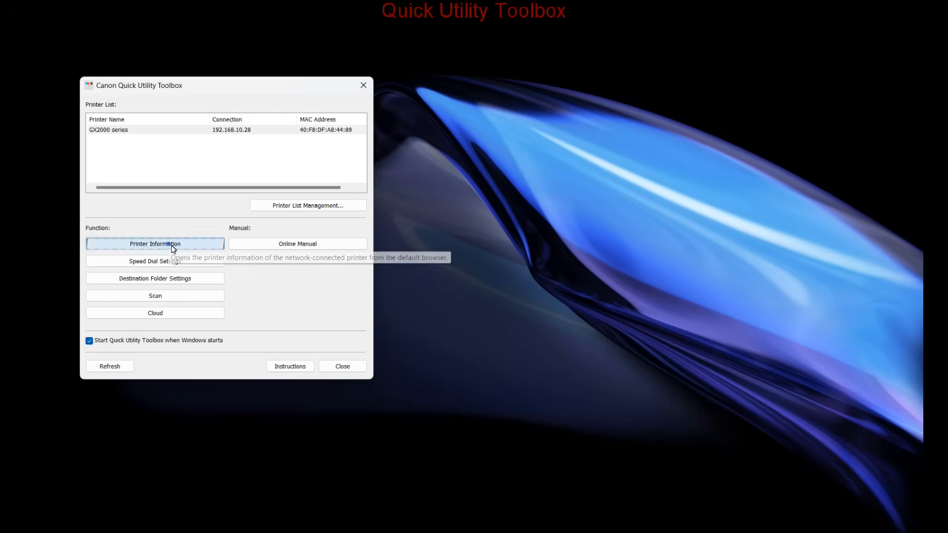
Step: From Quick Utility Toolbox, reach the printer's web page login and accept the secure redirect notice
{"action": "left_click", "coordinate": [155, 244]}
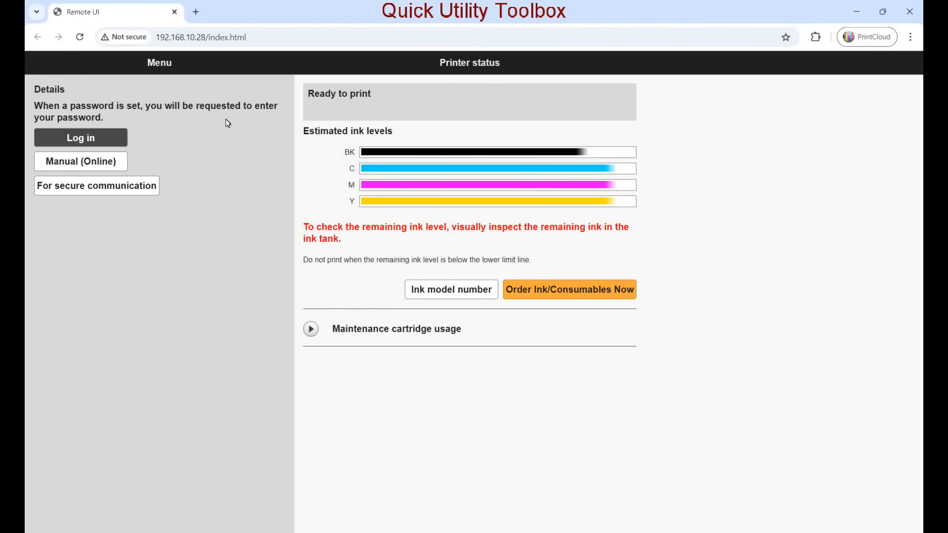
{"action": "left_click", "coordinate": [311, 329]}
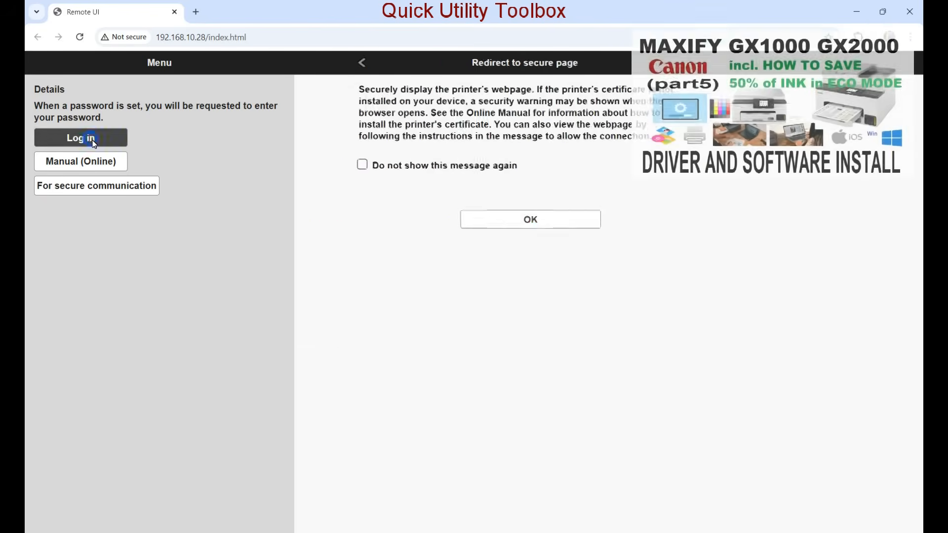
{"action": "left_click", "coordinate": [530, 219]}
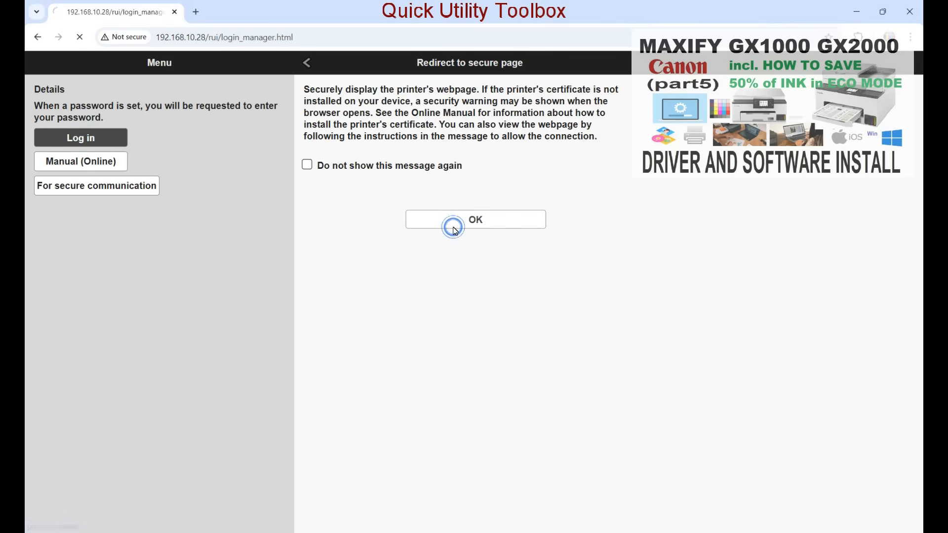
{"action": "left_click", "coordinate": [475, 218]}
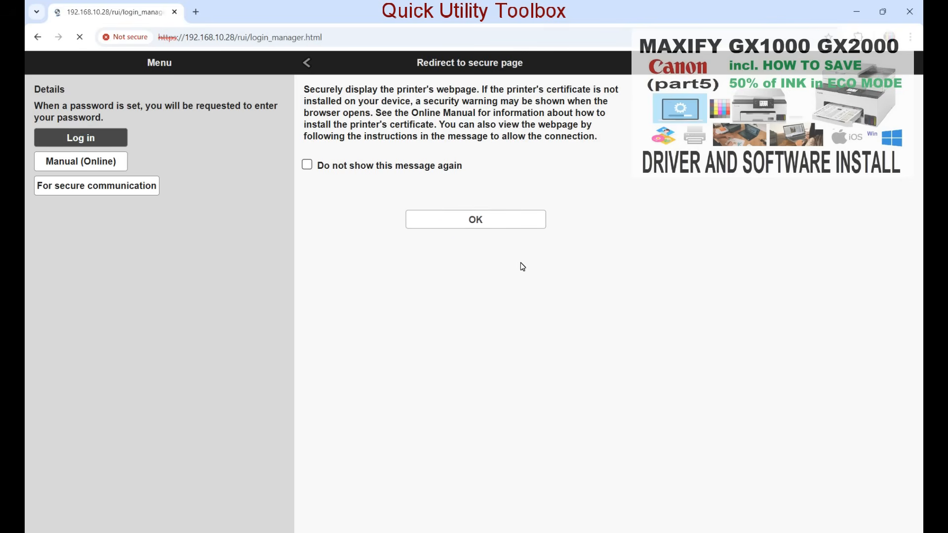
Step: Enter the administrator password and submit it to sign in to Remote UI
{"action": "left_click", "coordinate": [475, 218]}
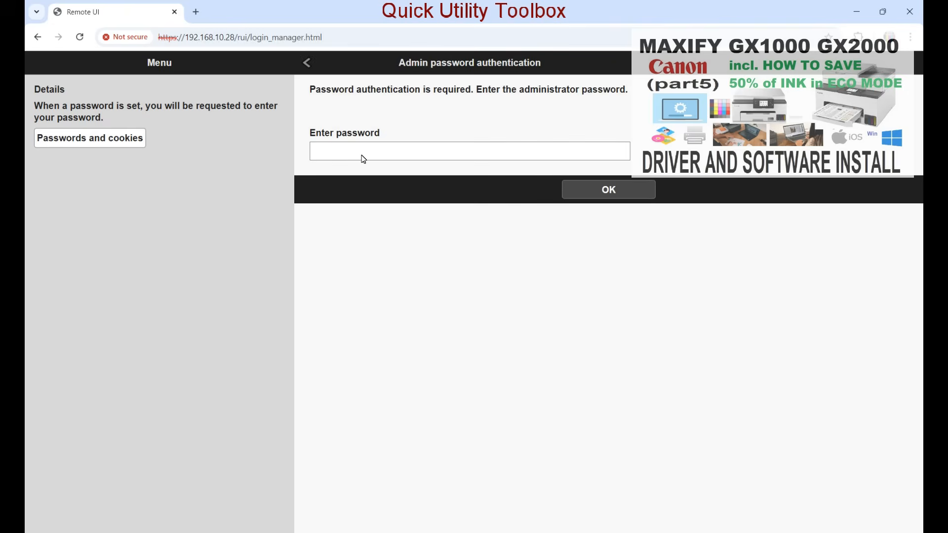
{"action": "type", "text": "••••"}
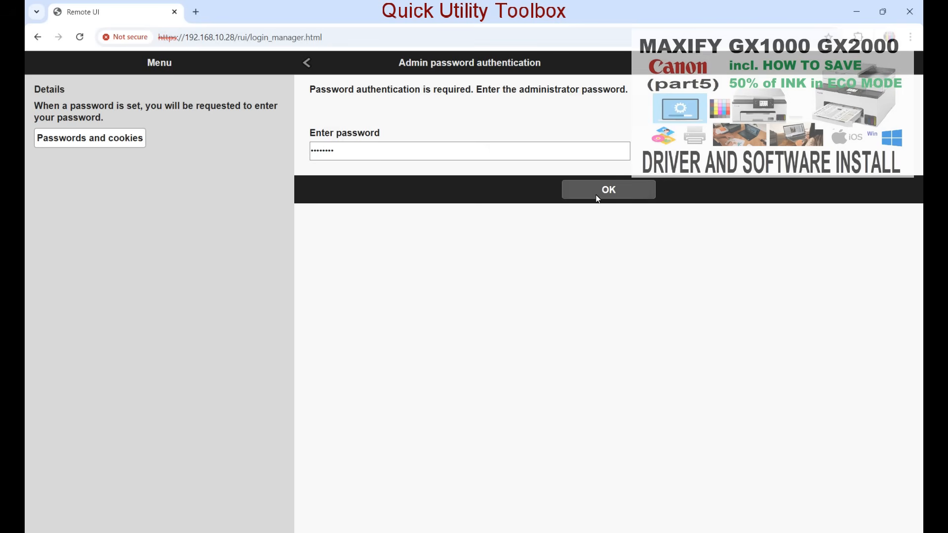
{"action": "left_click", "coordinate": [608, 189]}
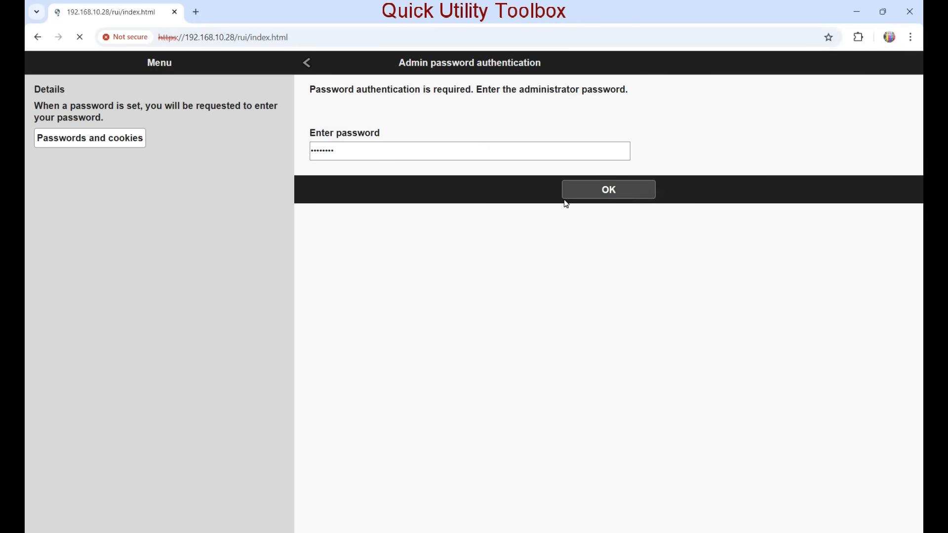
{"action": "left_click", "coordinate": [607, 189]}
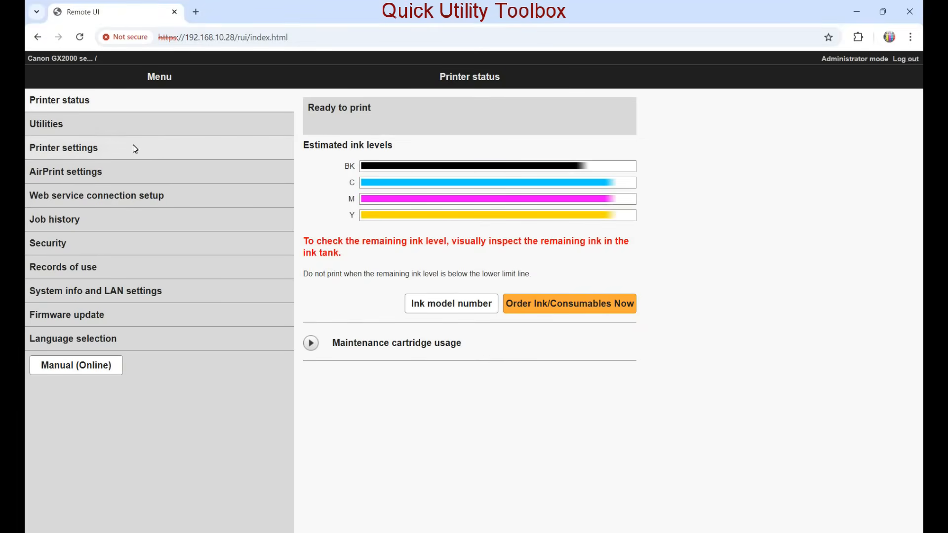
Step: Browse the Utilities list, view the Replace Ink in Print Head options and return to the list
{"action": "left_click", "coordinate": [46, 124]}
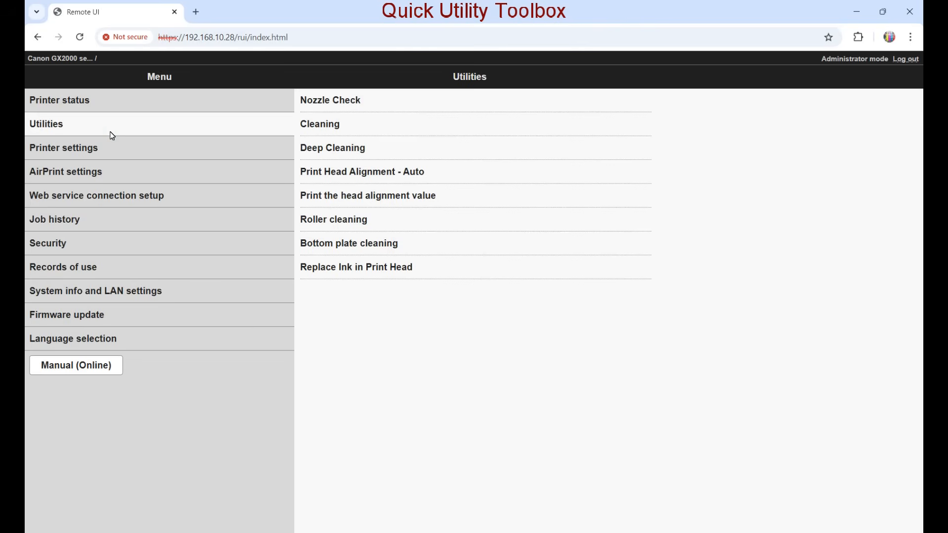
{"action": "mouse_move", "coordinate": [348, 120]}
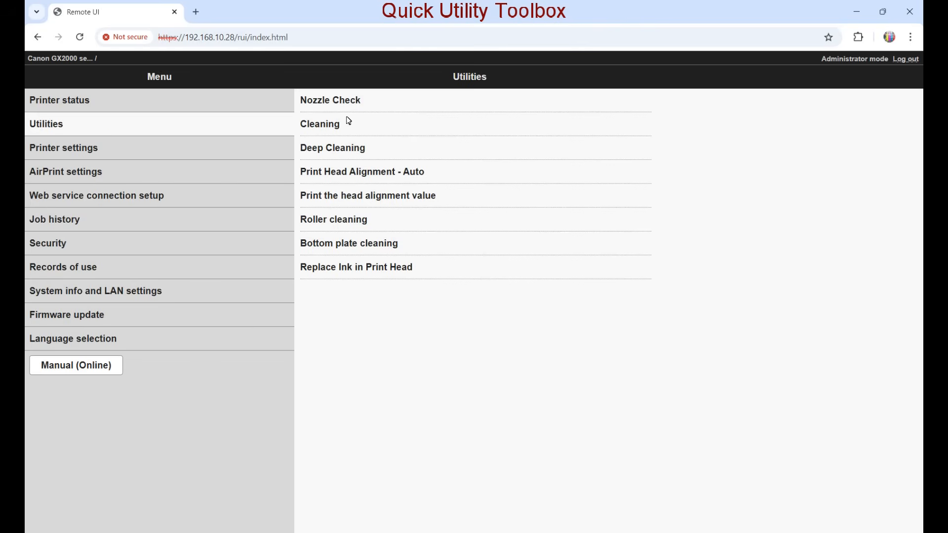
{"action": "mouse_move", "coordinate": [326, 271]}
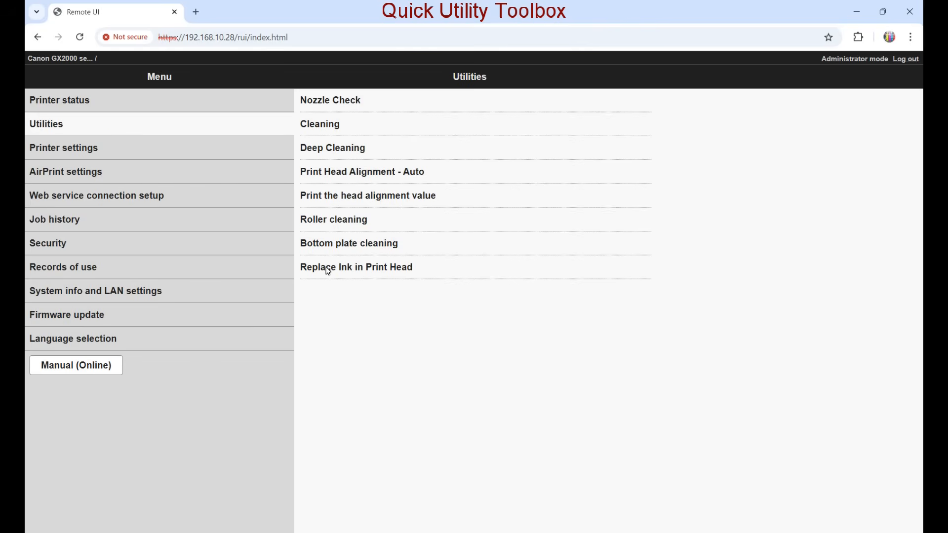
{"action": "left_click", "coordinate": [356, 267]}
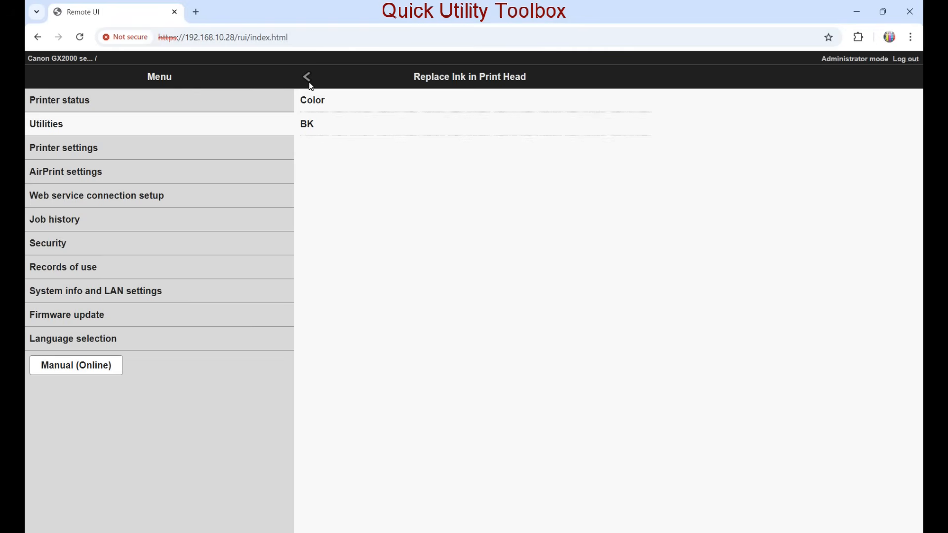
{"action": "left_click", "coordinate": [307, 77]}
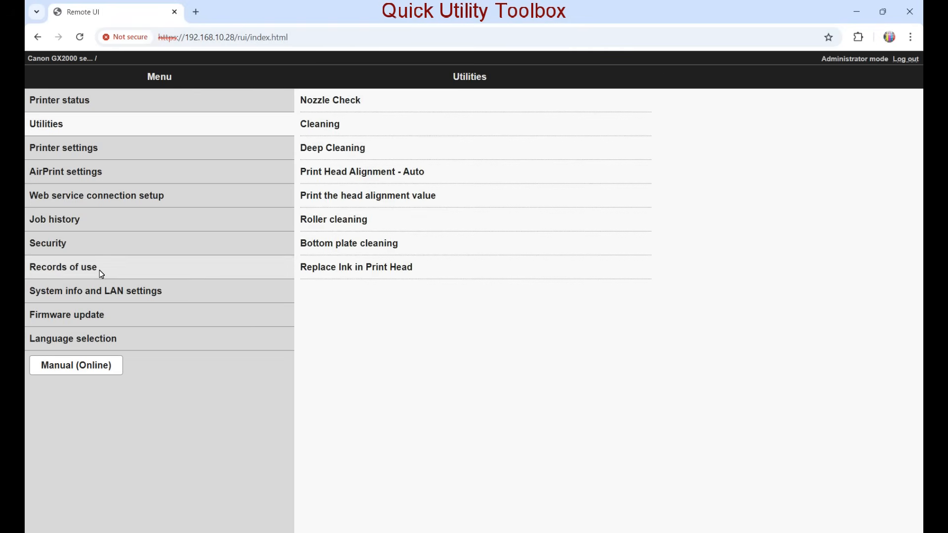
Step: View Records of use > Sheets used for other func., then return to the records overview
{"action": "left_click", "coordinate": [63, 267]}
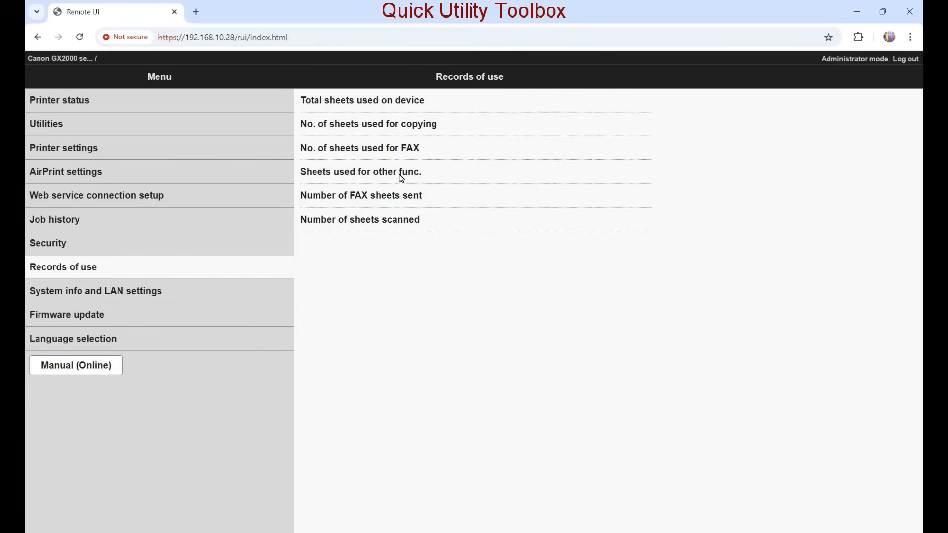
{"action": "left_click", "coordinate": [361, 172]}
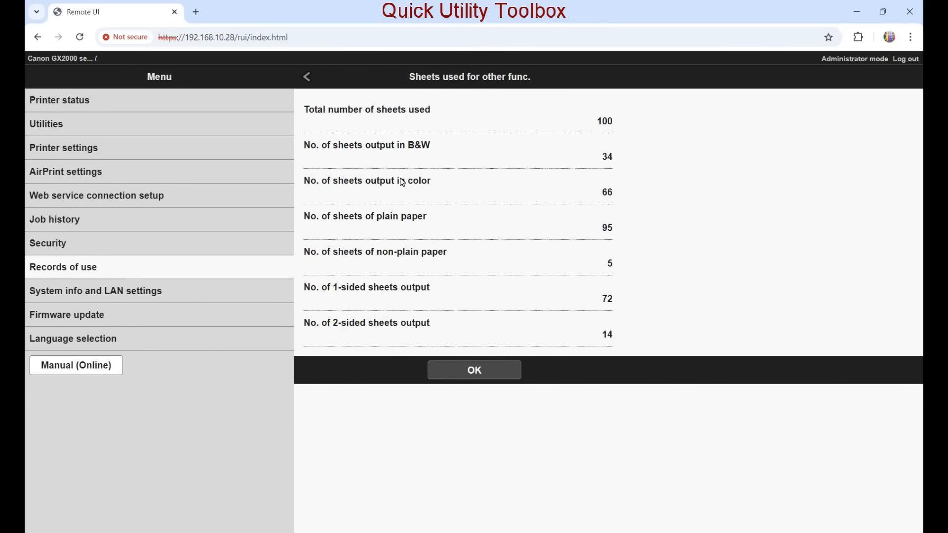
{"action": "left_click", "coordinate": [474, 370]}
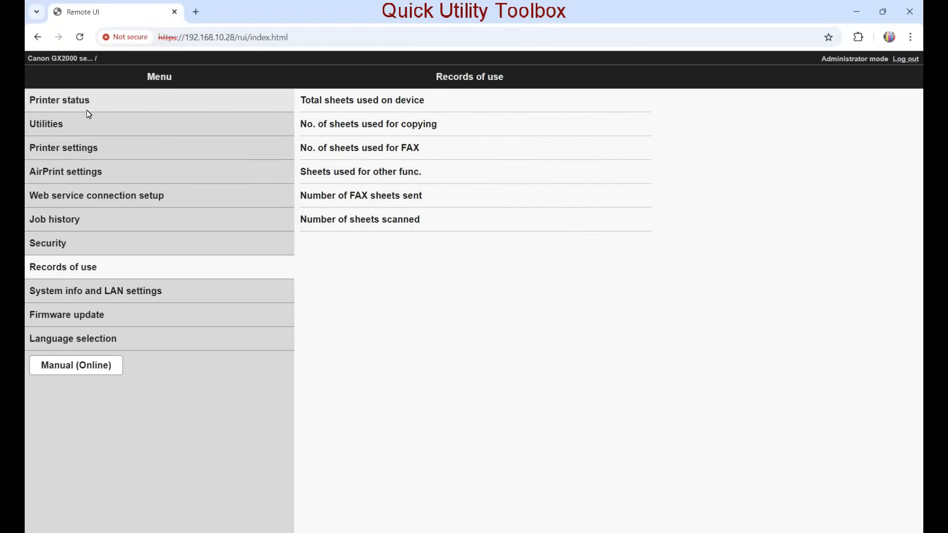
{"action": "left_click", "coordinate": [59, 100]}
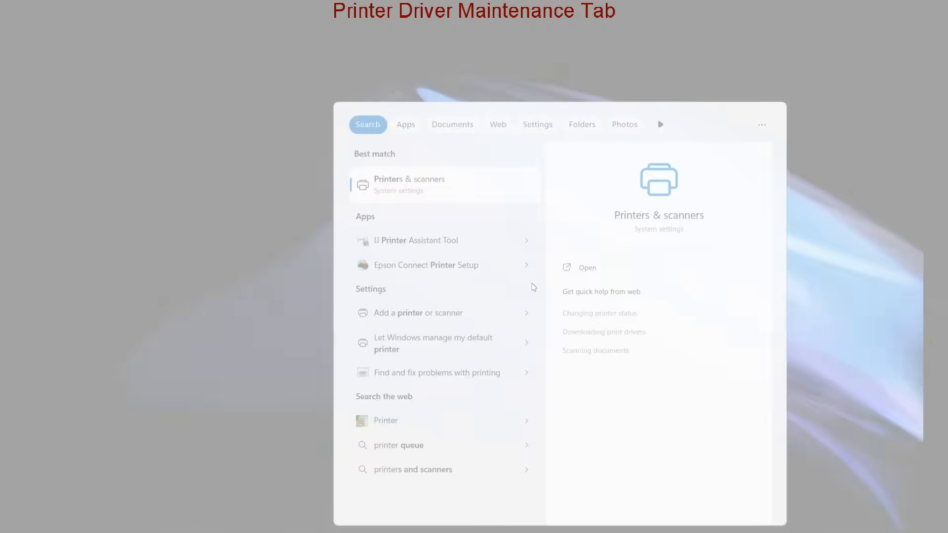
Step: Go to Printers & scanners and open printing preferences for the Canon GX2000 series
{"action": "left_click", "coordinate": [585, 267]}
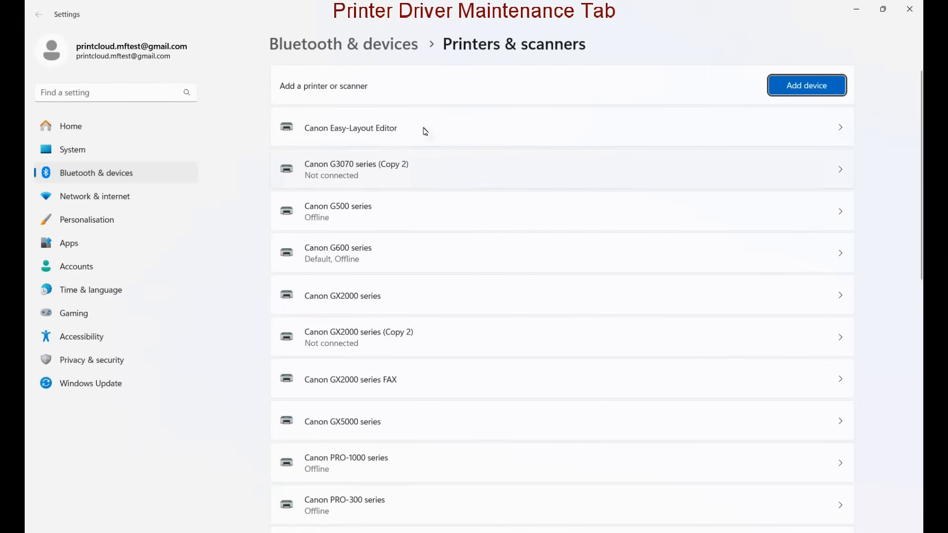
{"action": "mouse_move", "coordinate": [333, 301]}
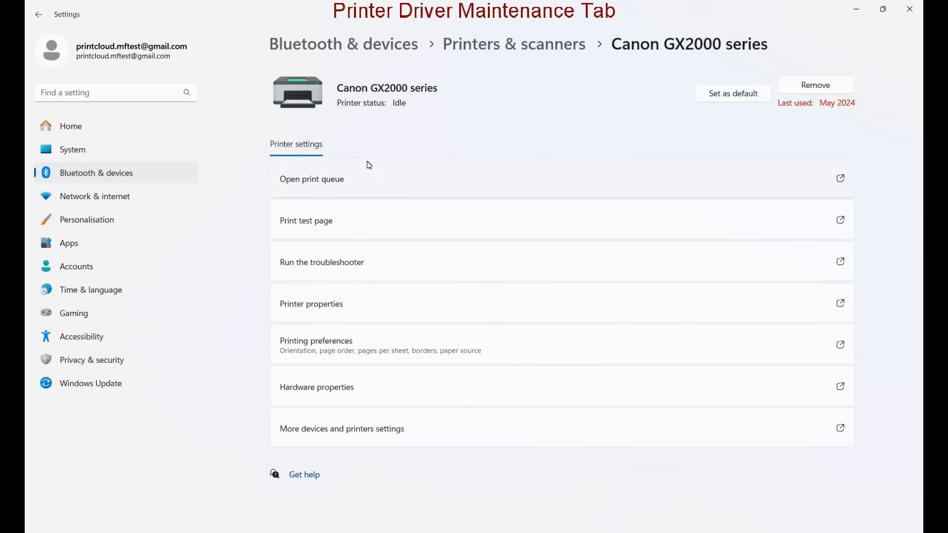
{"action": "left_click", "coordinate": [331, 340]}
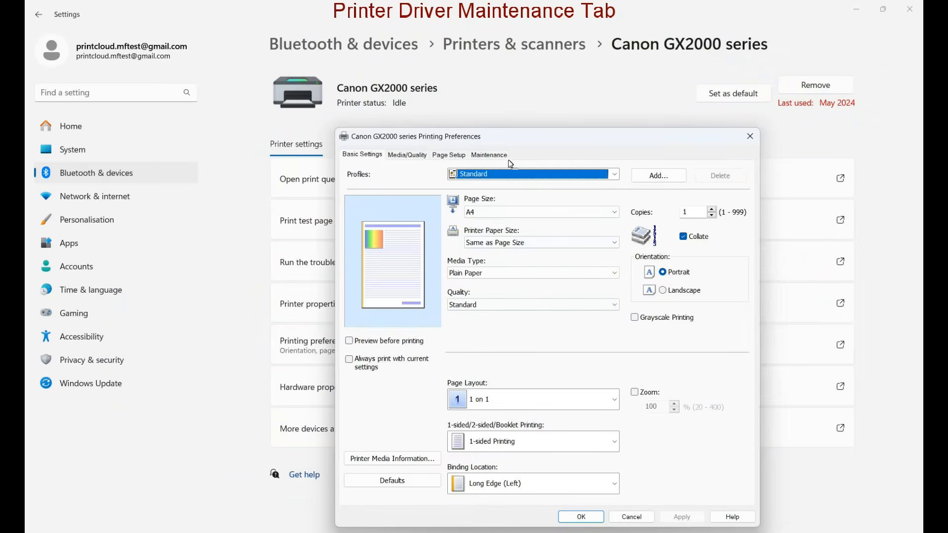
Step: Show the driver's Maintenance tab, view printer status, and launch Remote UI
{"action": "left_click", "coordinate": [489, 154]}
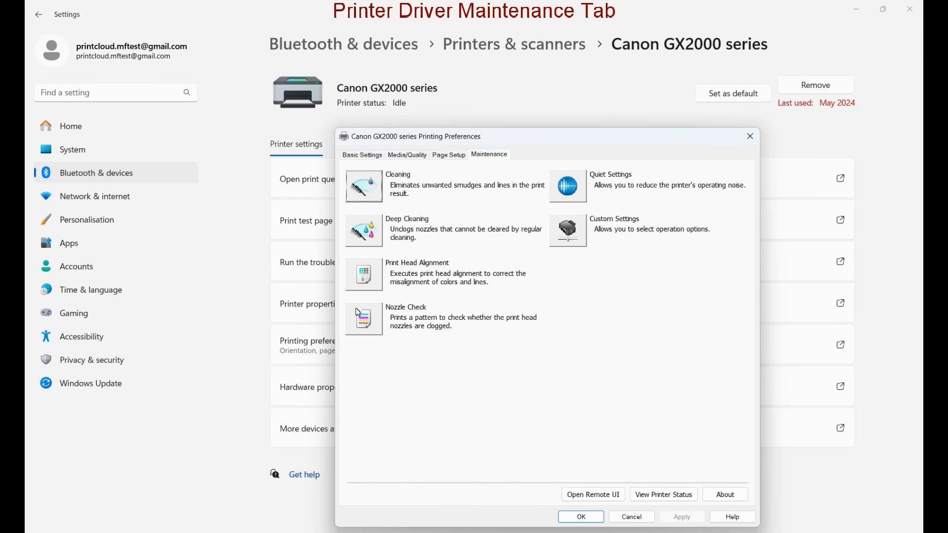
{"action": "mouse_move", "coordinate": [662, 493]}
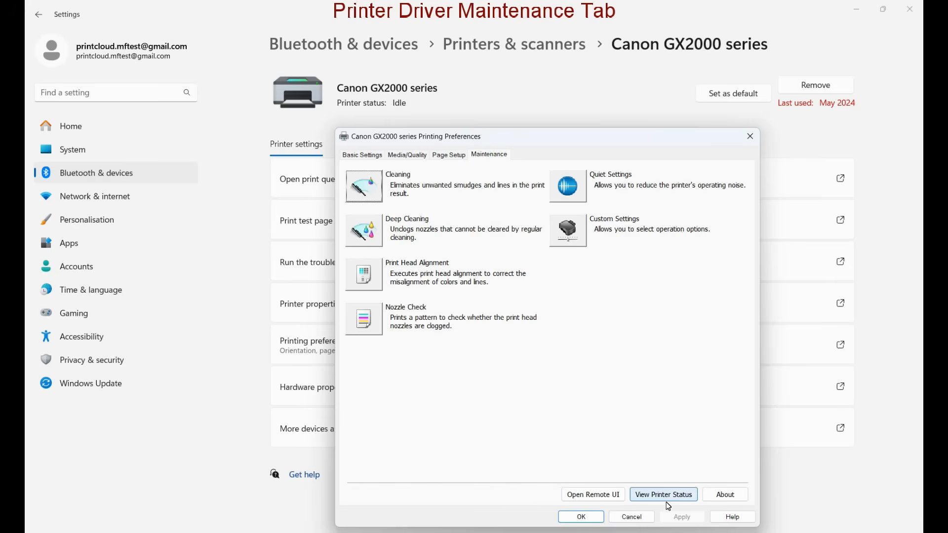
{"action": "left_click", "coordinate": [663, 494]}
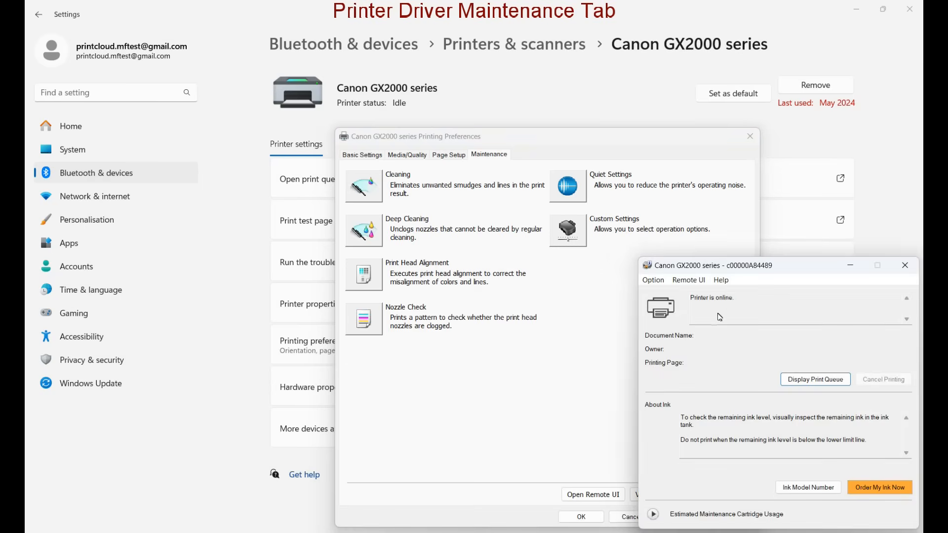
{"action": "left_click", "coordinate": [657, 245]}
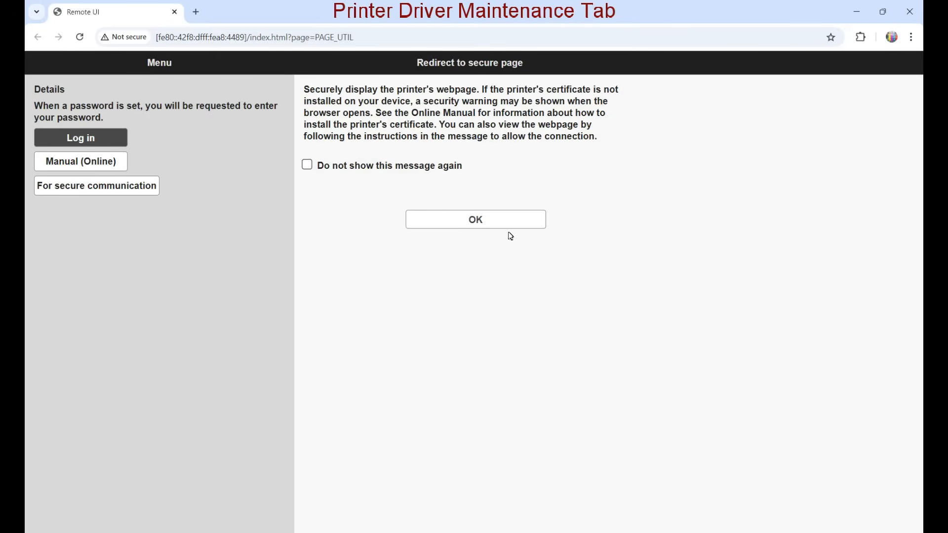
Step: Accept the redirect and proceed past the certificate warning via Advanced > Proceed (unsafe)
{"action": "left_click", "coordinate": [475, 219]}
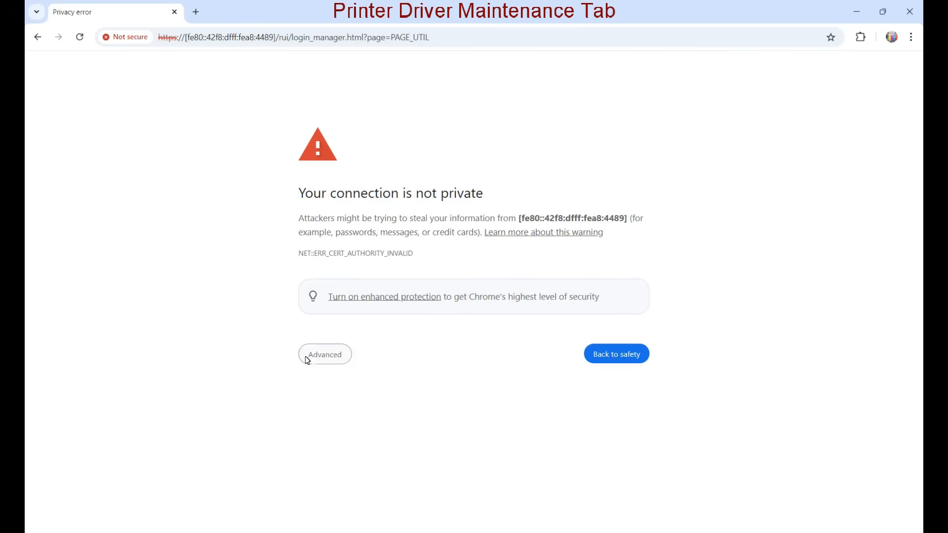
{"action": "left_click", "coordinate": [325, 354]}
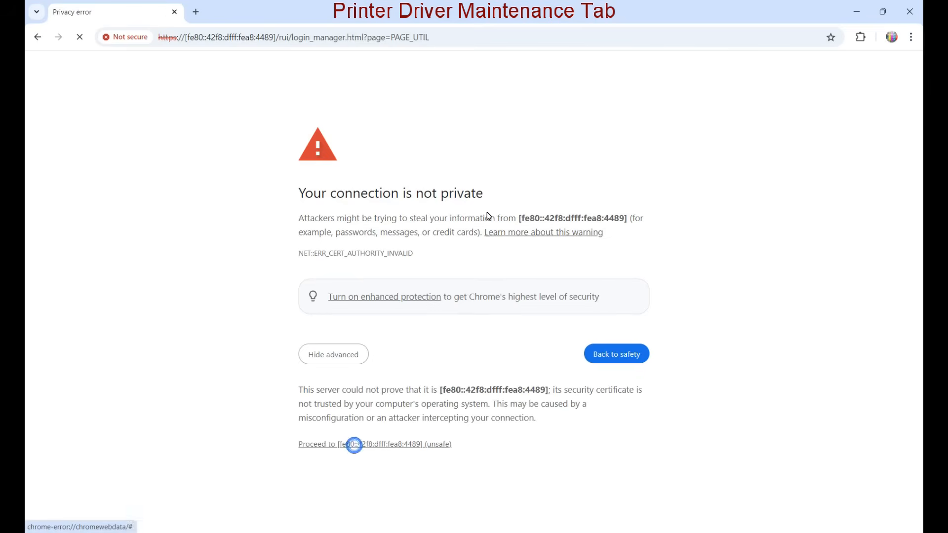
{"action": "left_click", "coordinate": [375, 444]}
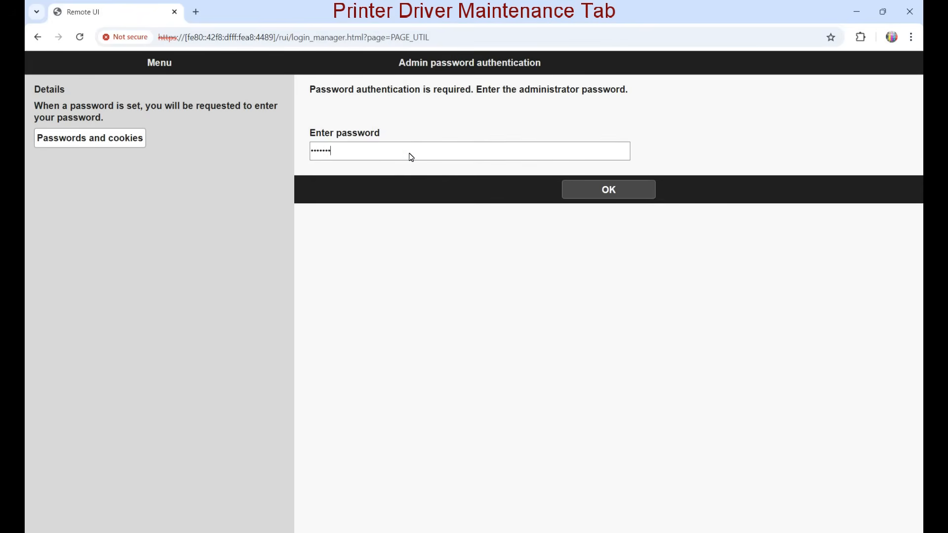
Step: Submit the administrator password to sign in to the printer's webpage
{"action": "left_click", "coordinate": [607, 189]}
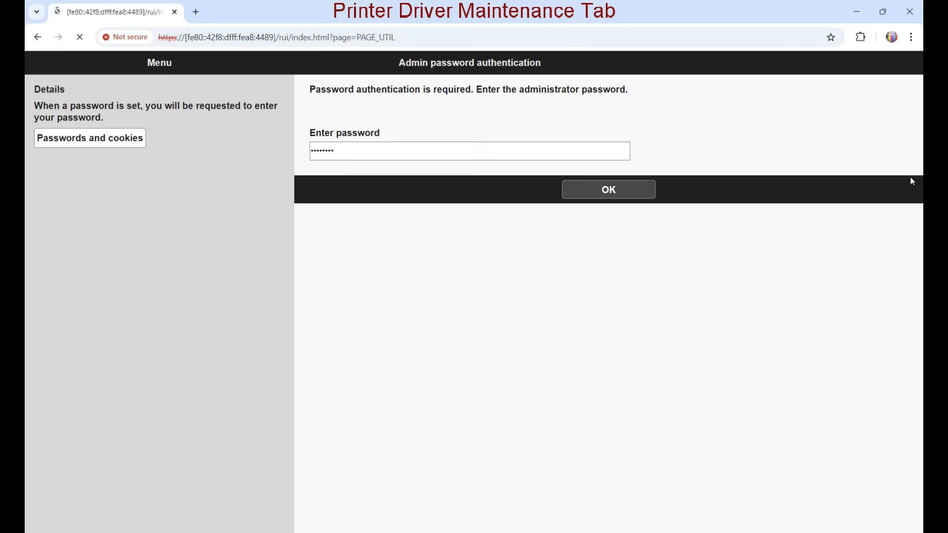
{"action": "left_click", "coordinate": [608, 189]}
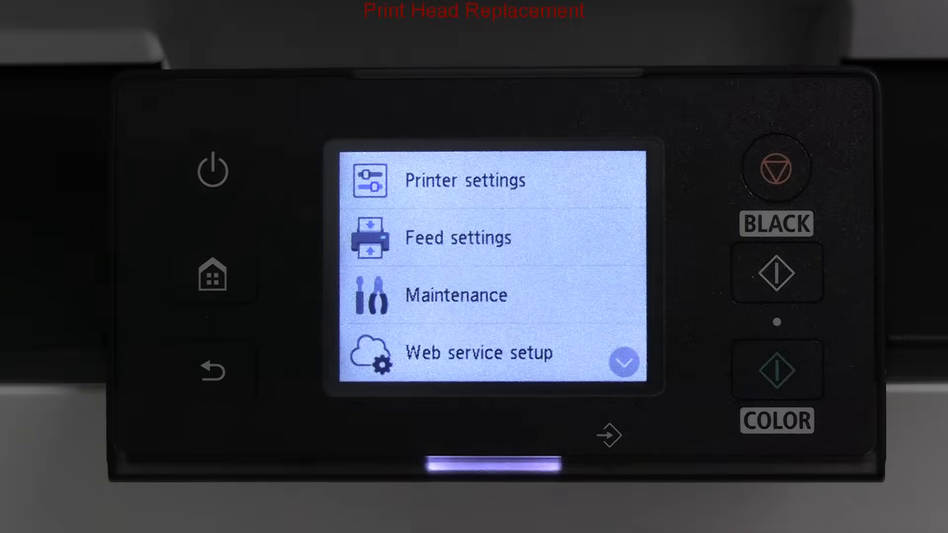
Step: From Maintenance choose Head Replacement and start the procedure
{"action": "left_click", "coordinate": [454, 295]}
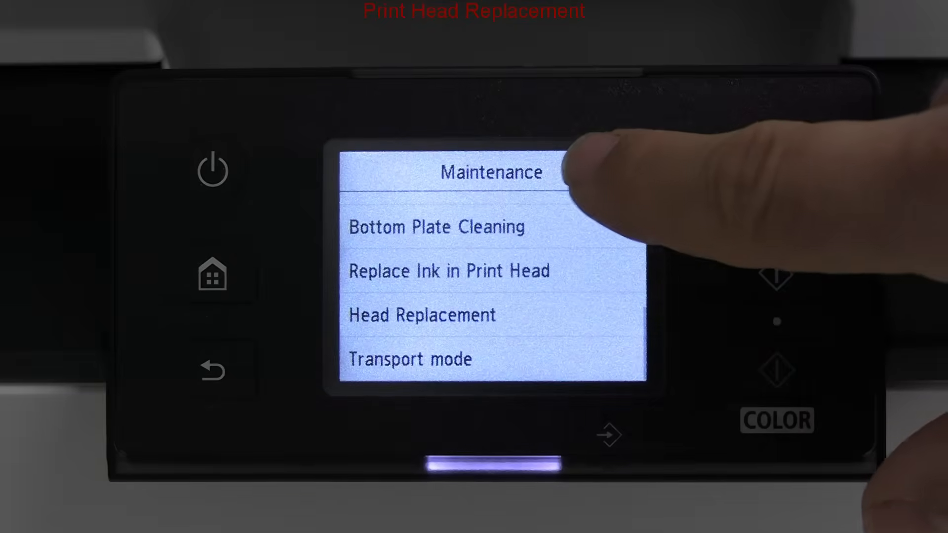
{"action": "left_click", "coordinate": [421, 315]}
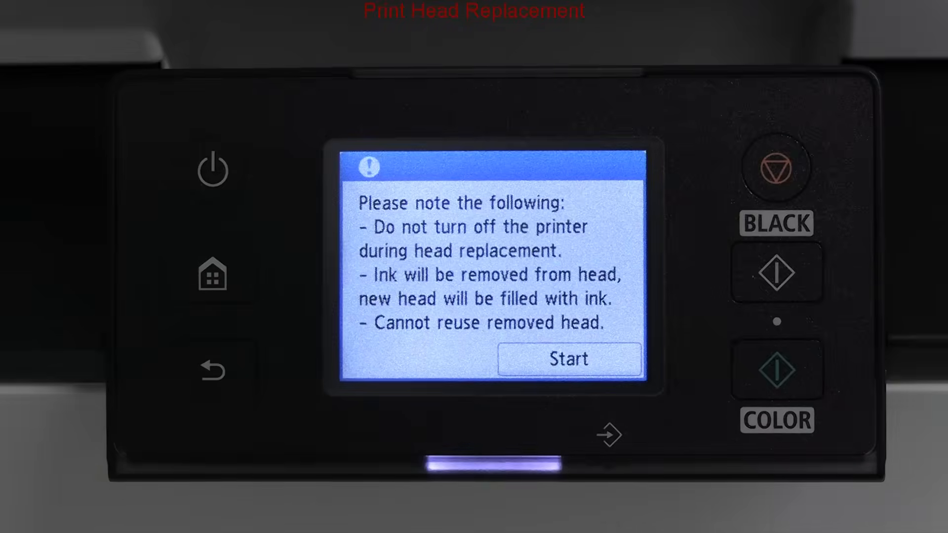
{"action": "left_click", "coordinate": [567, 358]}
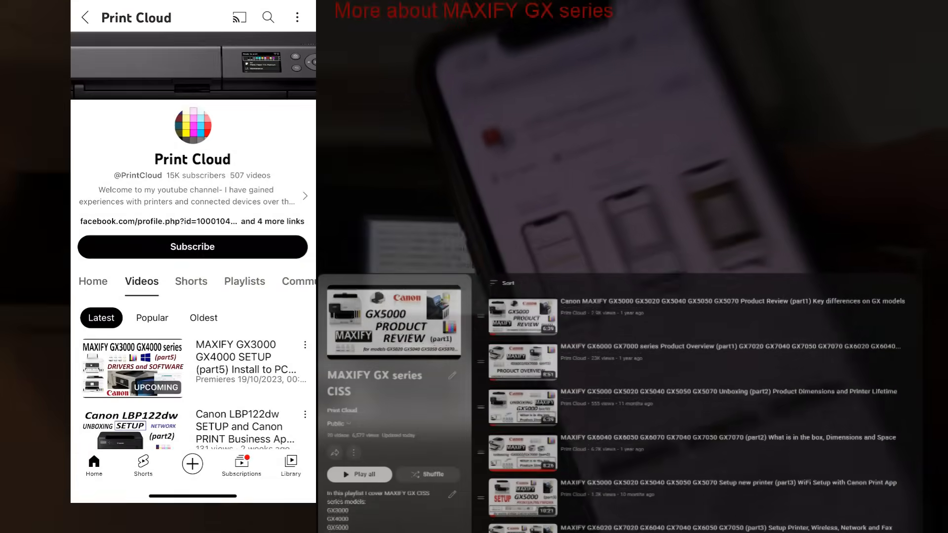
Step: Subscribe to Print Cloud with All notifications and sort its videos by Popular
{"action": "left_click", "coordinate": [192, 246]}
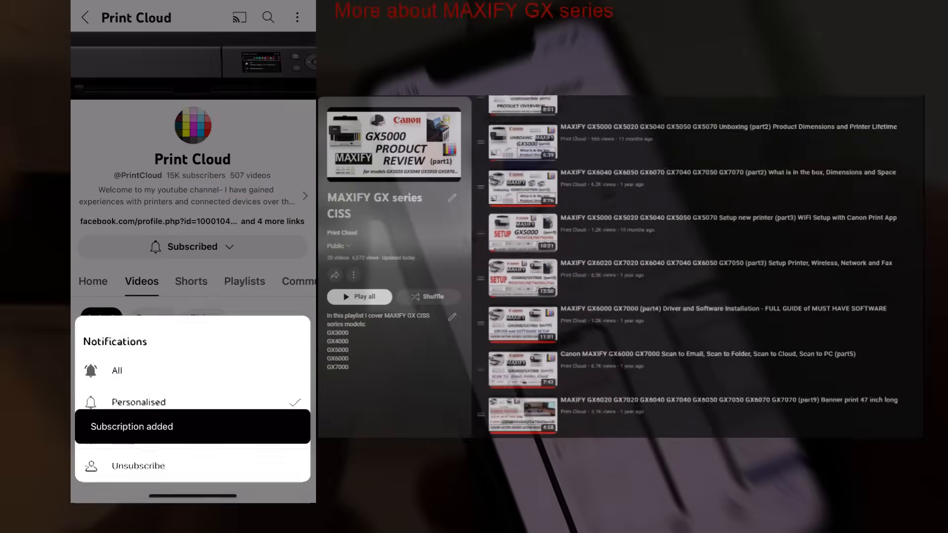
{"action": "left_click", "coordinate": [116, 371]}
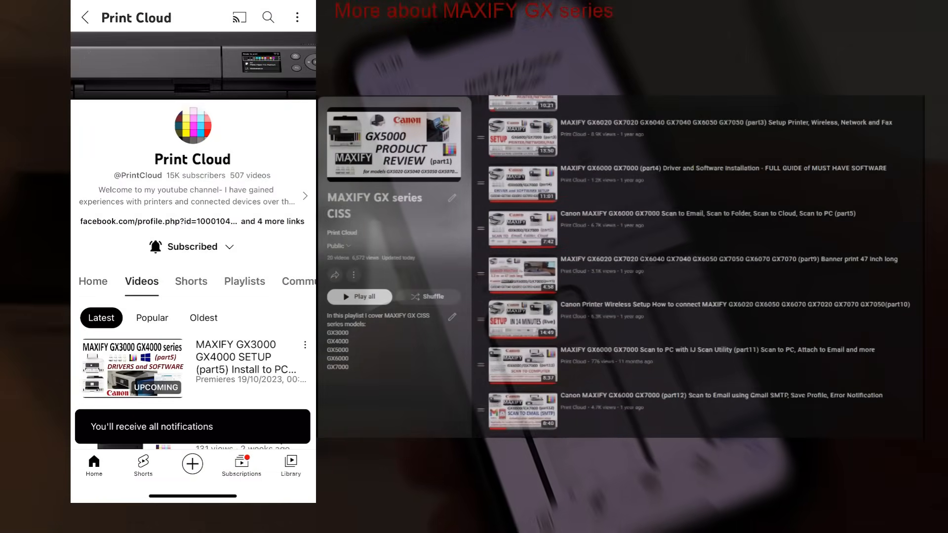
{"action": "scroll", "scroll_direction": "down", "scroll_amount": 3}
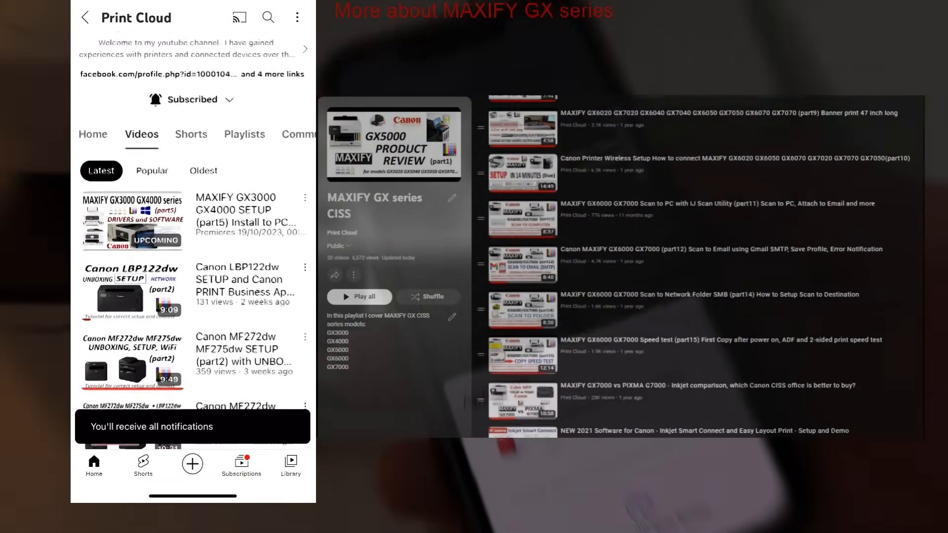
{"action": "left_click", "coordinate": [152, 156]}
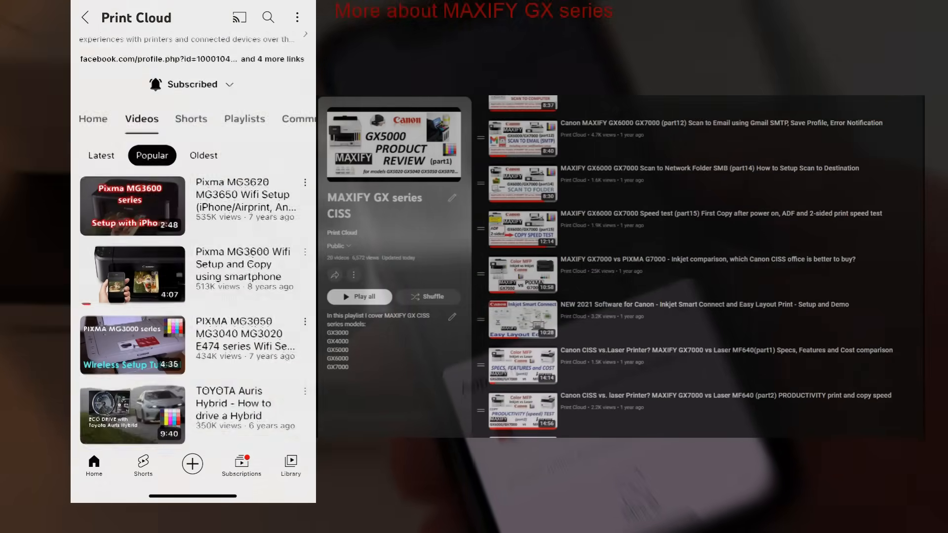